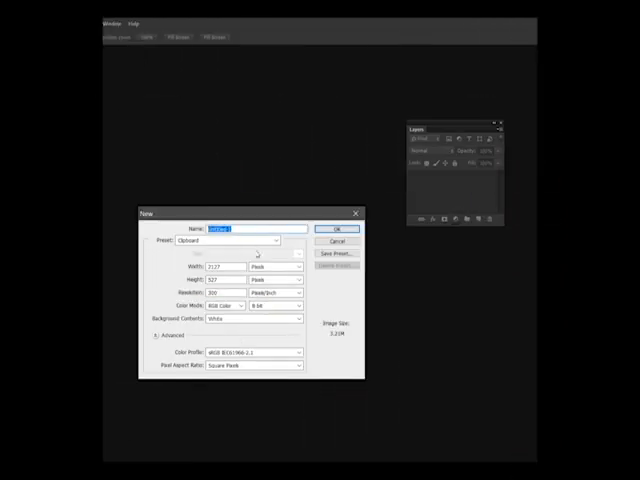
- Create a new blank Photoshop document at the Clipboard preset size
left_click(345, 228)
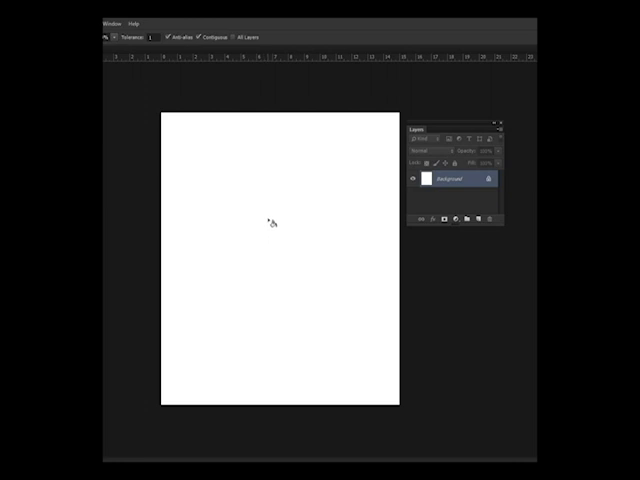
- Fill the Background layer with black using the Paint Bucket
left_click(268, 222)
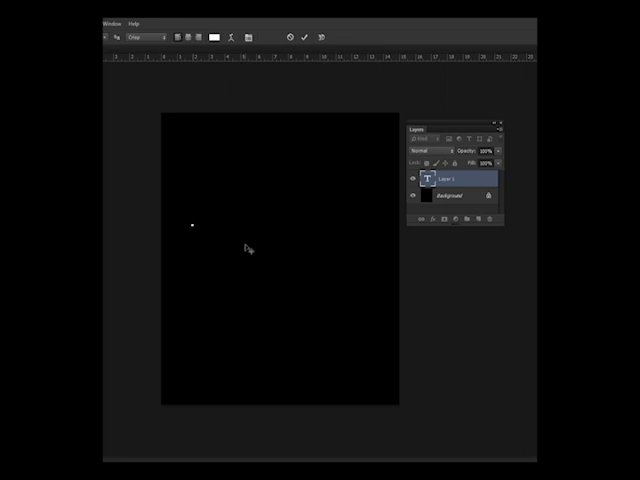
- Type the word MOTORCYCLE into the new text layer
type("MOTORC")
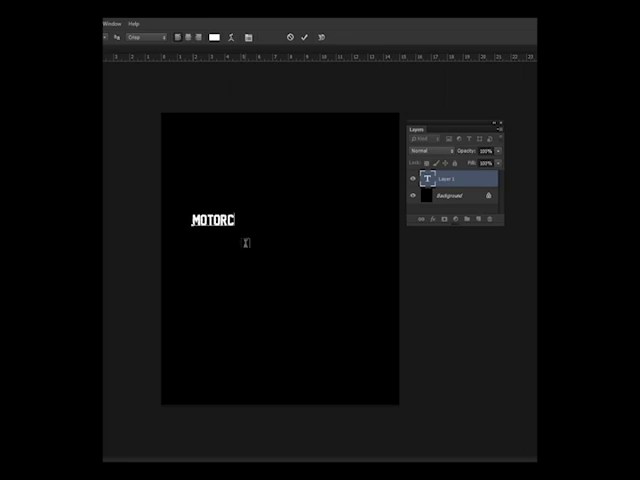
type("YL")
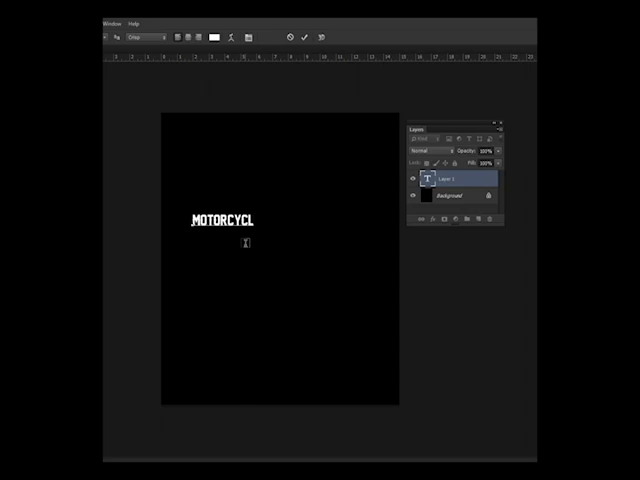
type("E")
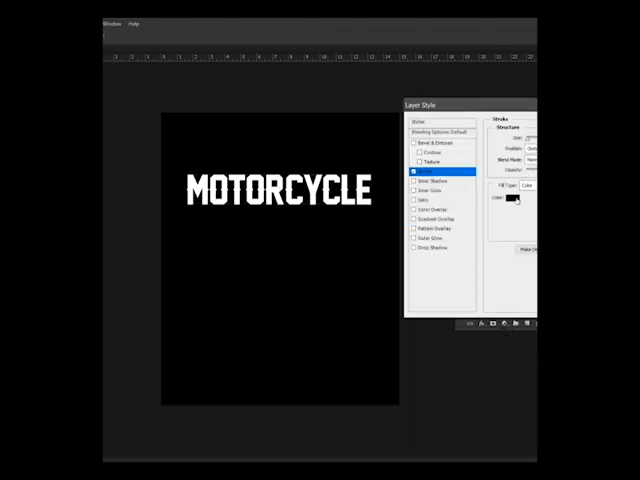
- Apply a thick outside Stroke layer style to the duplicated MOTORCYCLE text
left_click(515, 198)
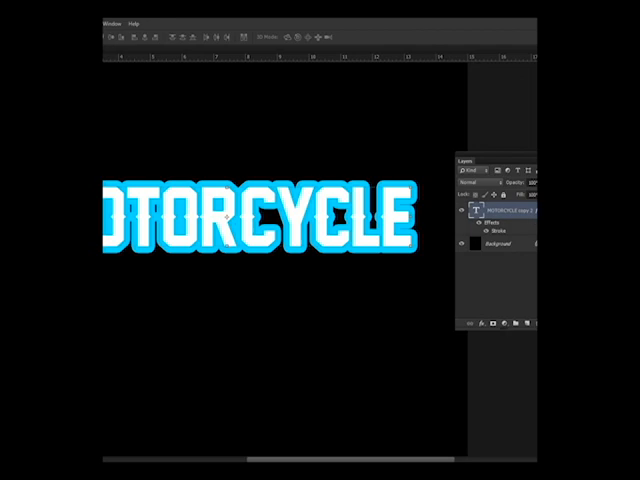
- Add a red-orange Color Overlay to the outlined MOTORCYCLE copy
left_click(505, 227)
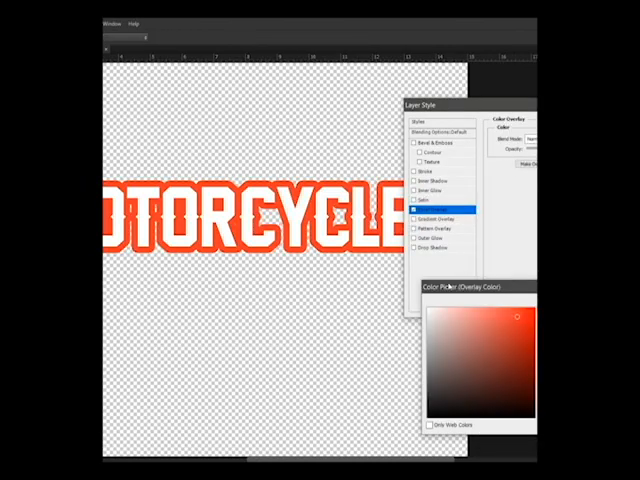
- Confirm the red-orange overlay and show white MOTORCYCLE above its outlined copy
left_click(518, 315)
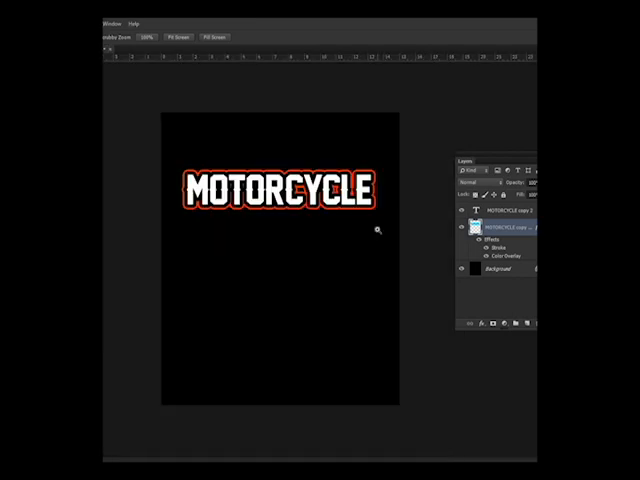
left_click(510, 211)
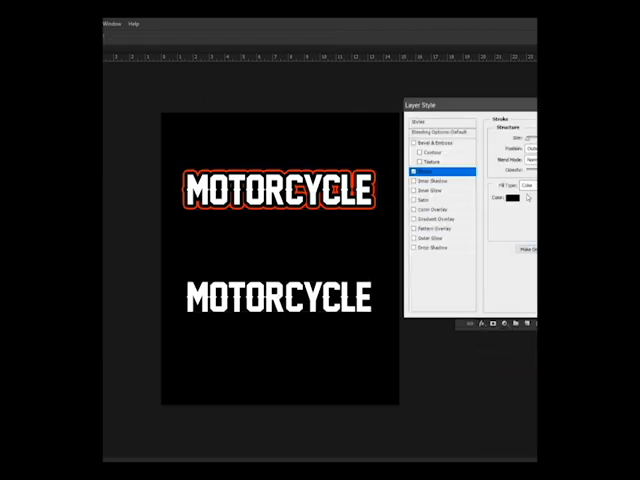
- Choose the colour for the MOTORCYCLE text's Stroke layer style
left_click(515, 198)
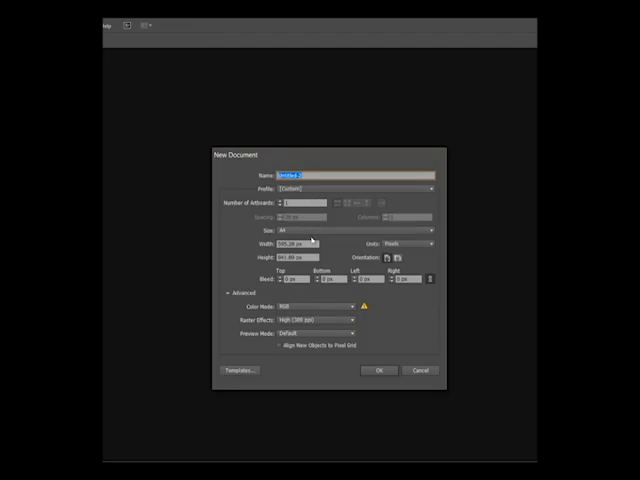
- Confirm the settings for a new A4 Illustrator document
left_click(378, 370)
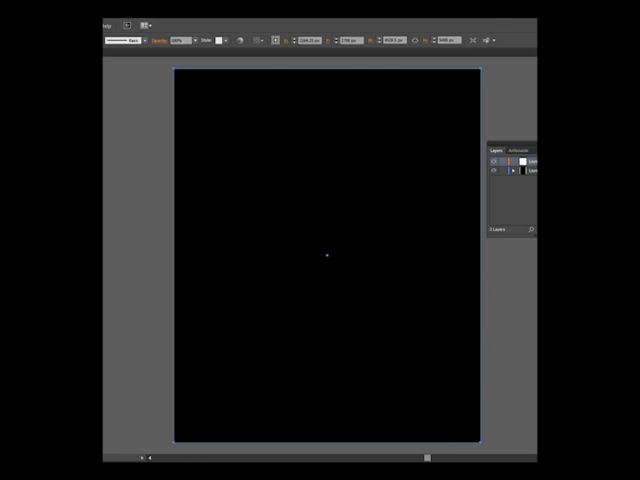
mouse_move(236, 199)
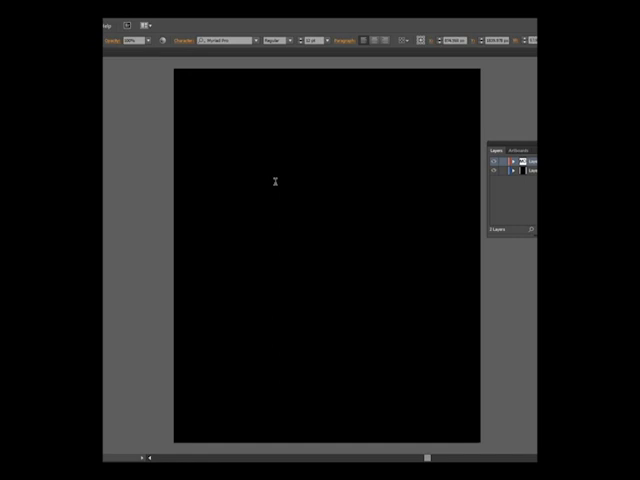
- Type MOTORCYCLE in a new text object on the black artboard
left_click(235, 197)
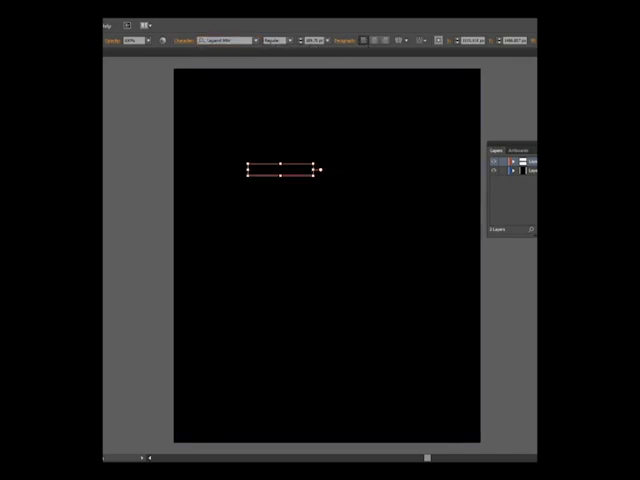
type("MOTORCYCLE")
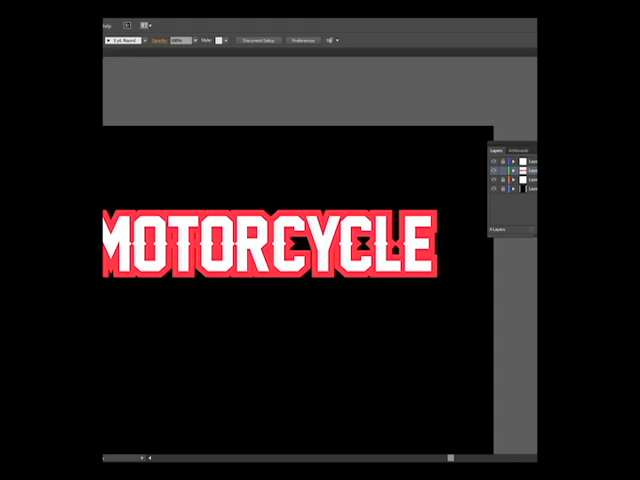
mouse_move(204, 165)
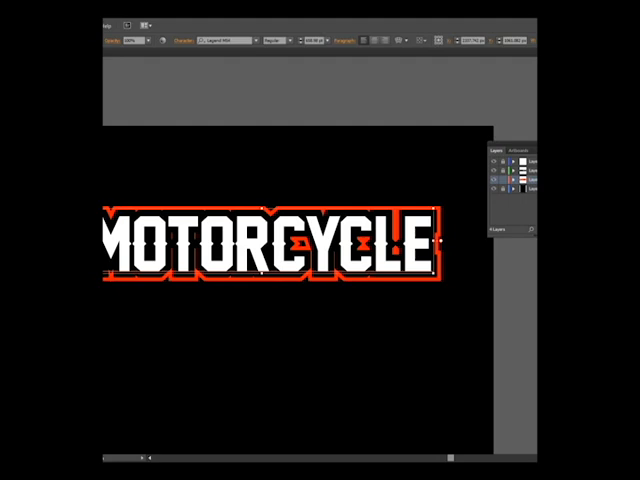
mouse_move(140, 165)
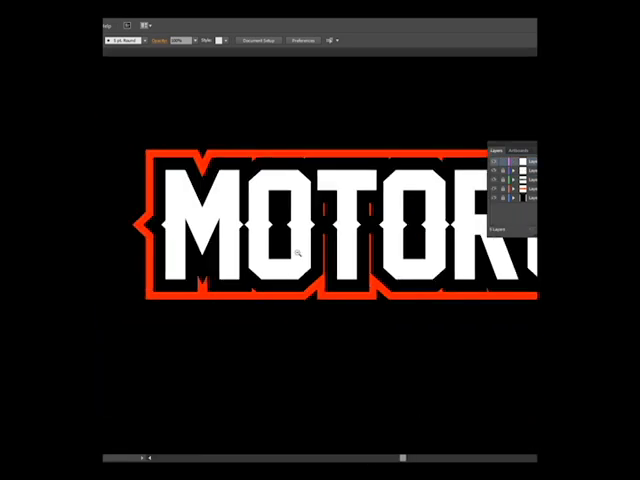
- Draw a thin orange-red diagonal line beneath the MOTORCYCLE lettering
left_click_drag(305, 290, 200, 400)
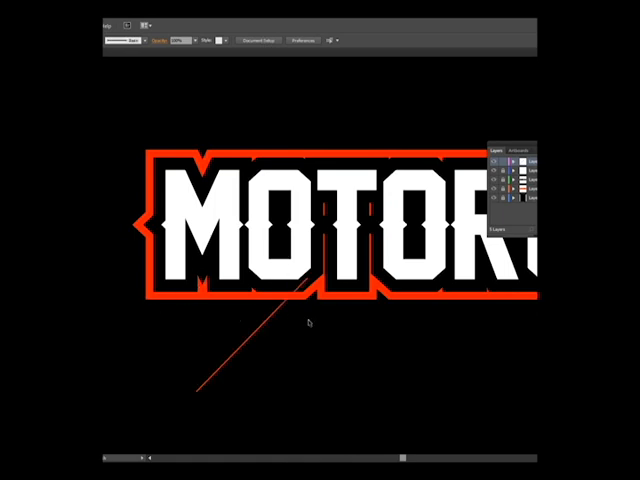